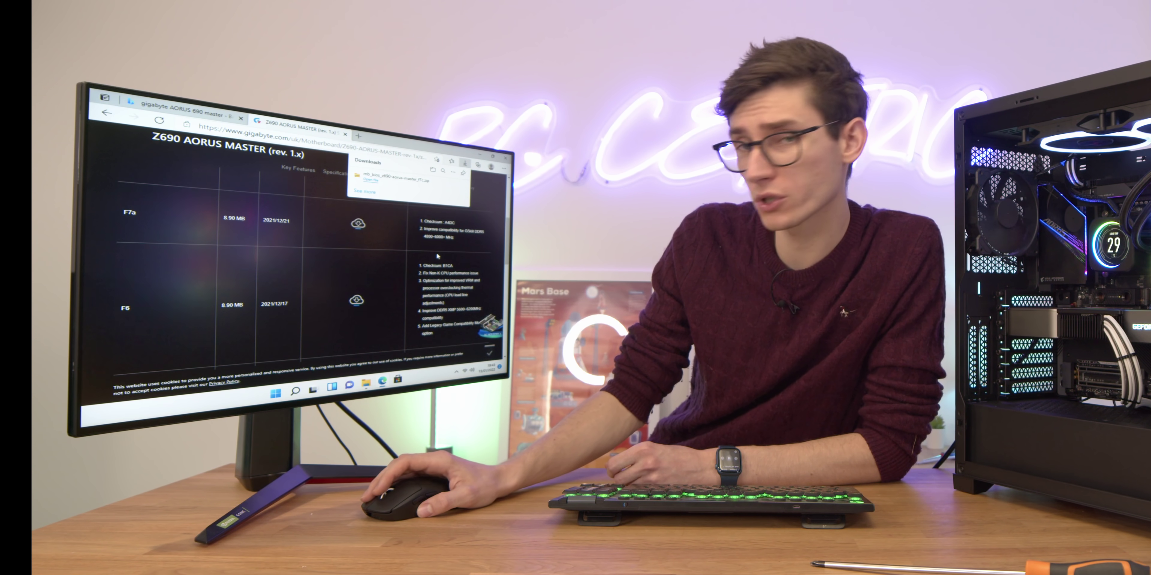
scroll("down", 3)
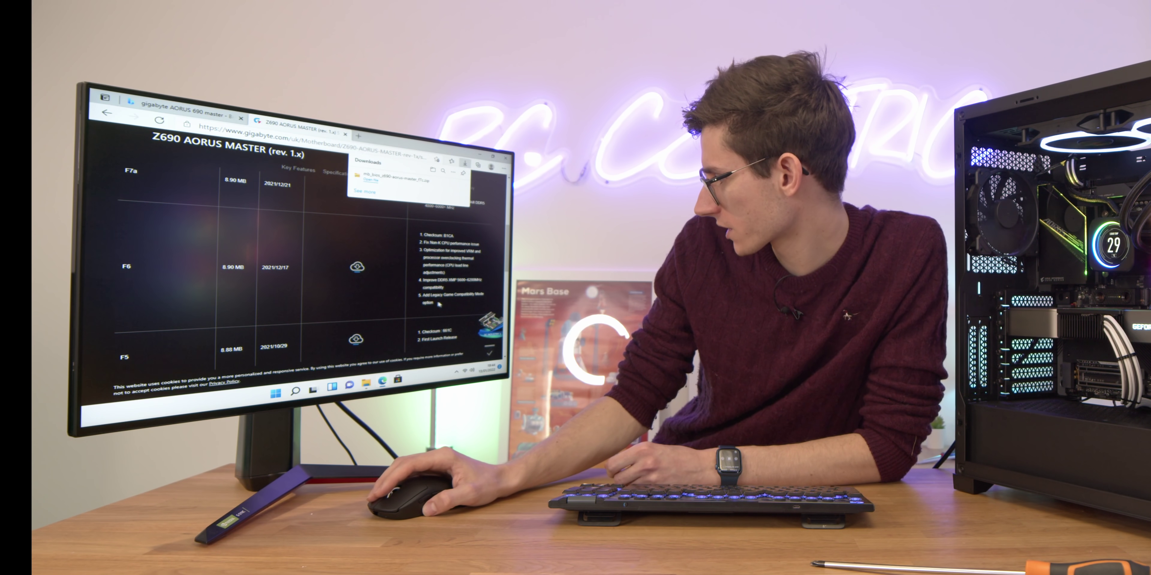